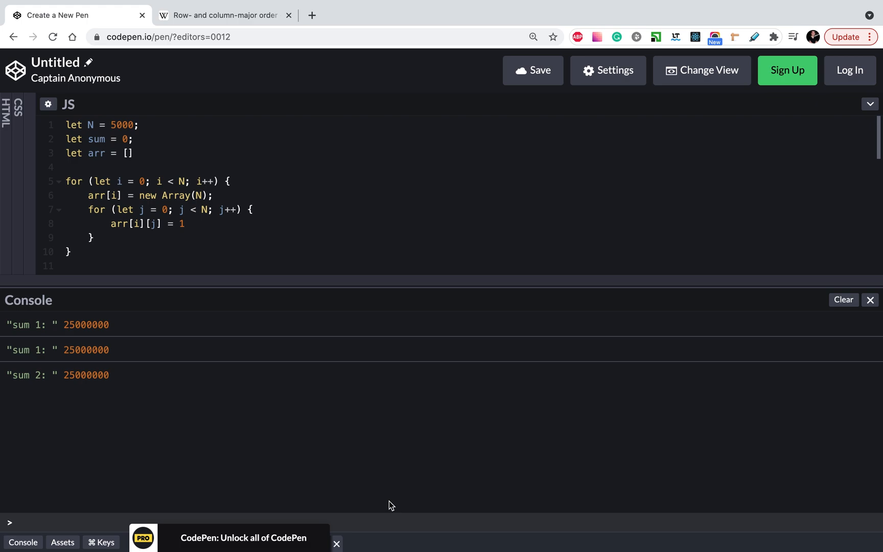
mouse_move(333, 243)
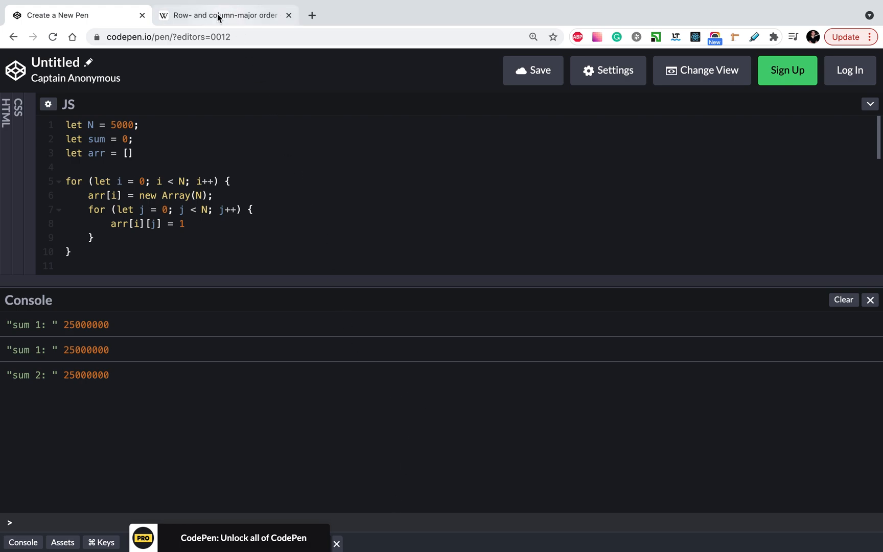
Switch to the Wikipedia tab showing the Row- and column-major order article.
click(222, 15)
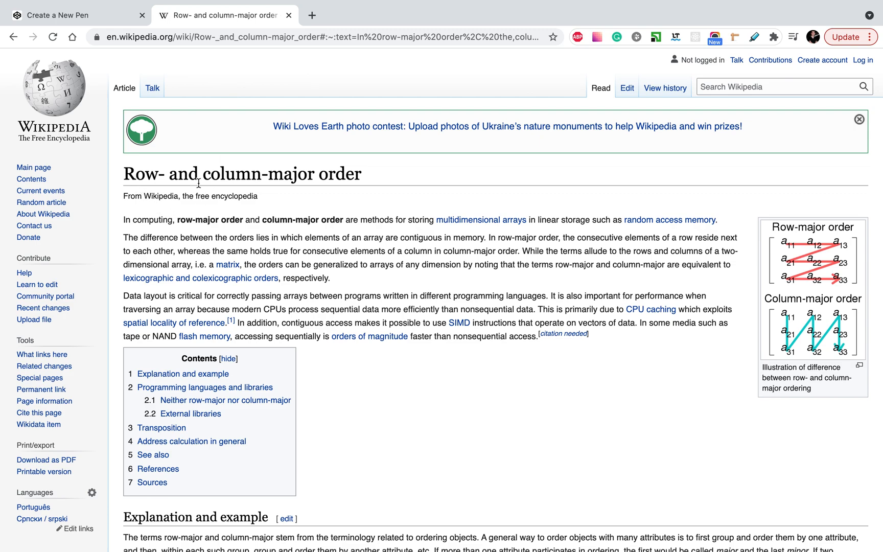
mouse_move(344, 199)
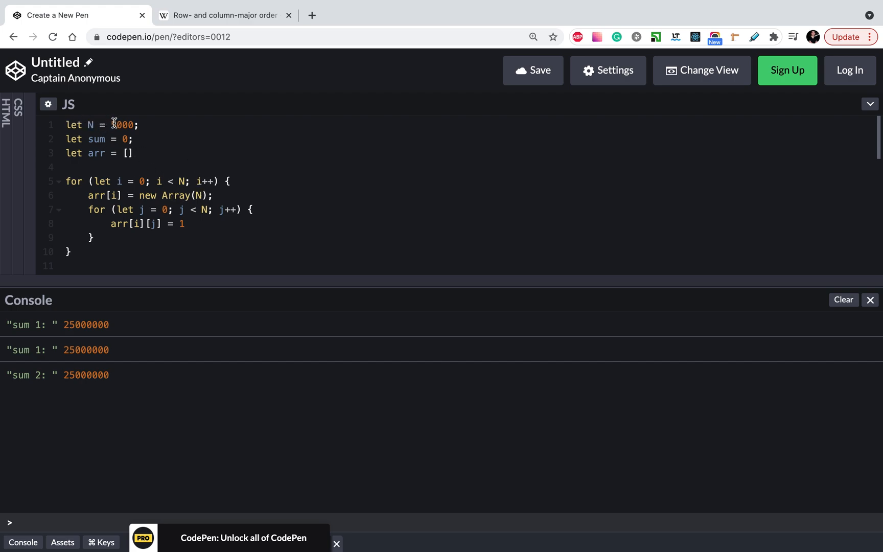
text(5000)
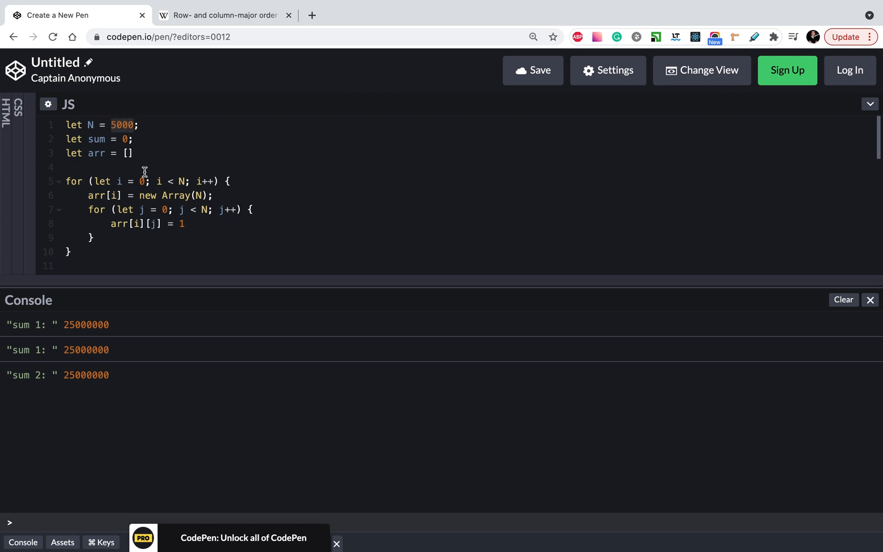
mouse_move(141, 209)
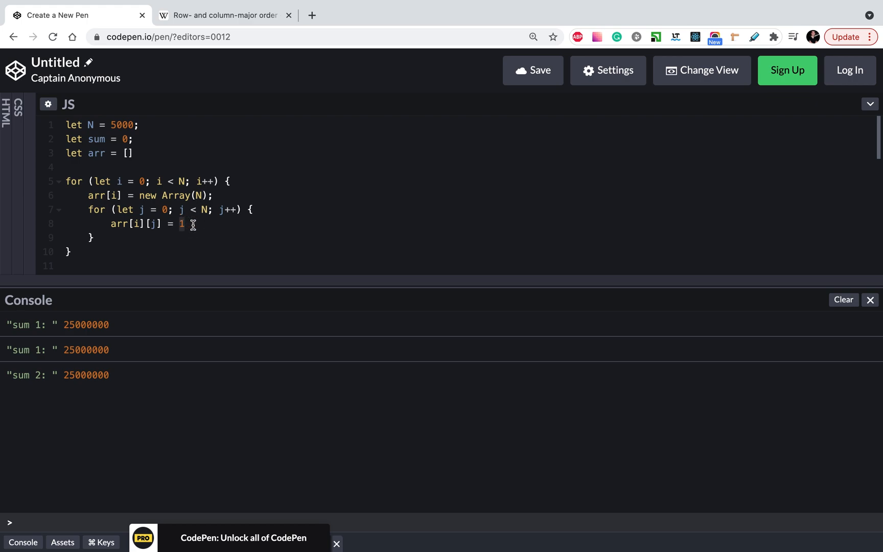
scroll(down, 3)
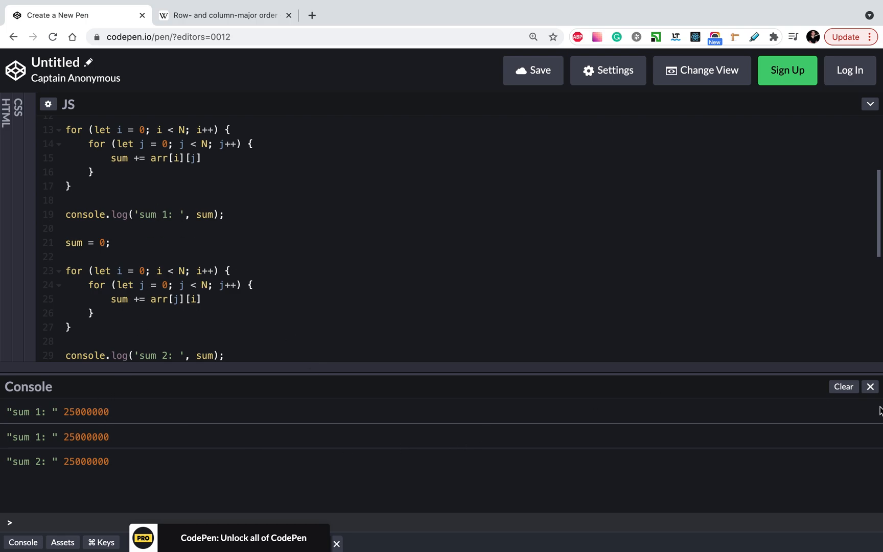
Clear the console, then highlight the row-major and column-major summation lines.
click(844, 387)
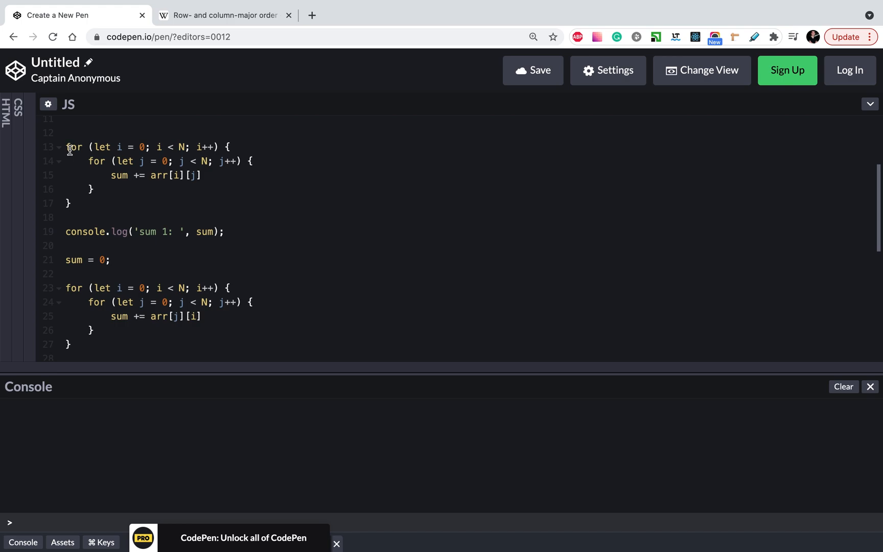
mouse_move(115, 176)
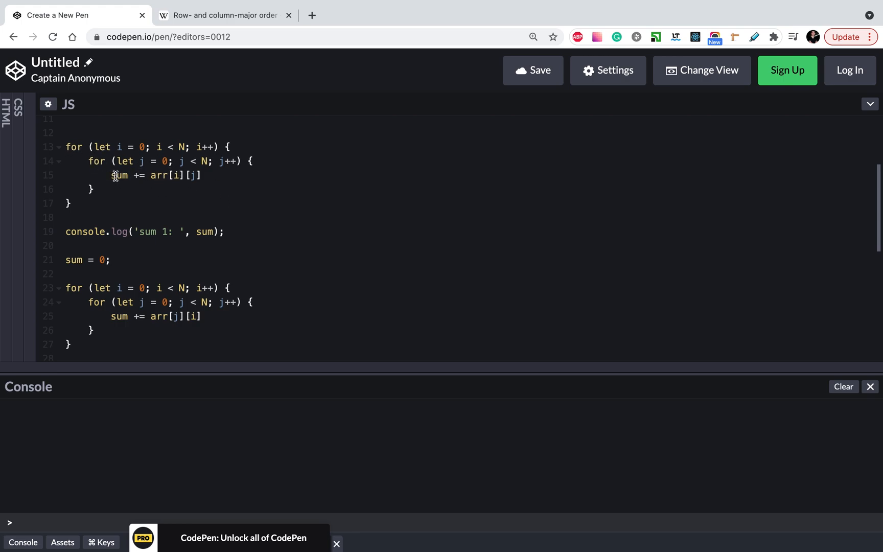
mouse_move(171, 175)
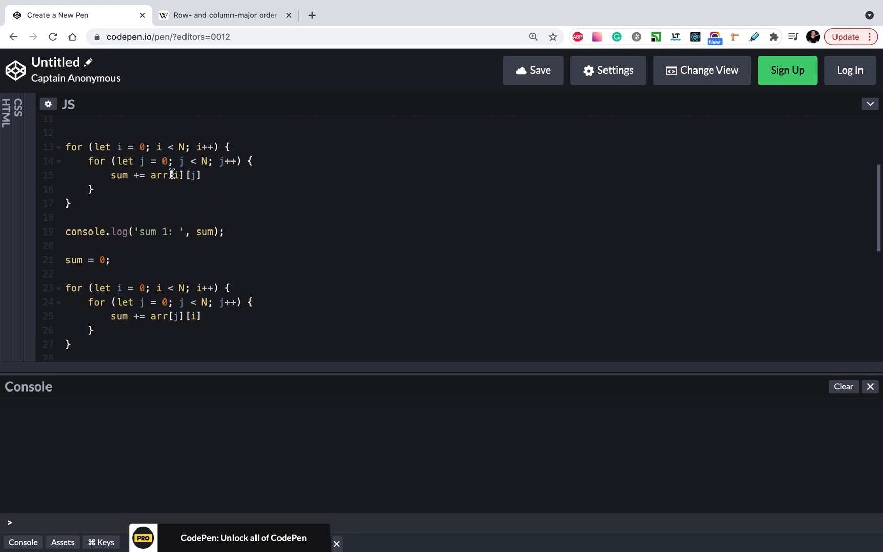
triple_click(153, 175)
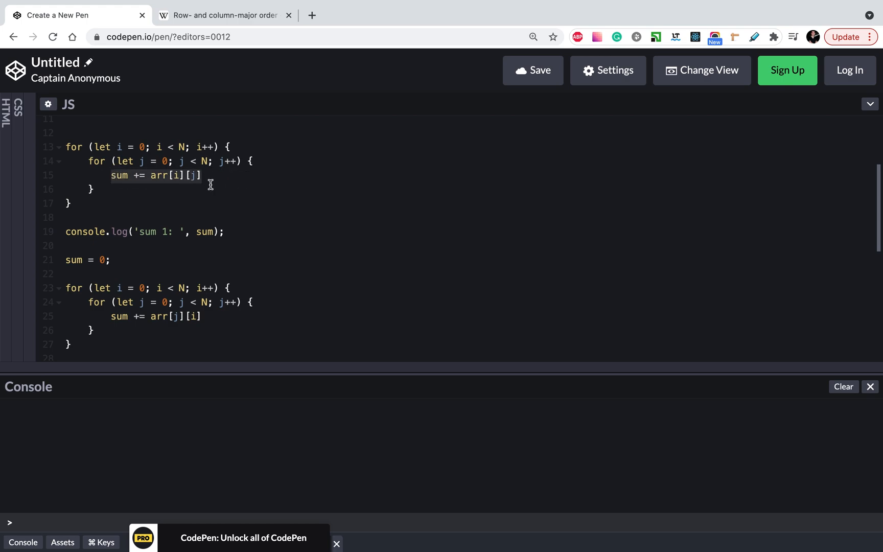
mouse_move(164, 175)
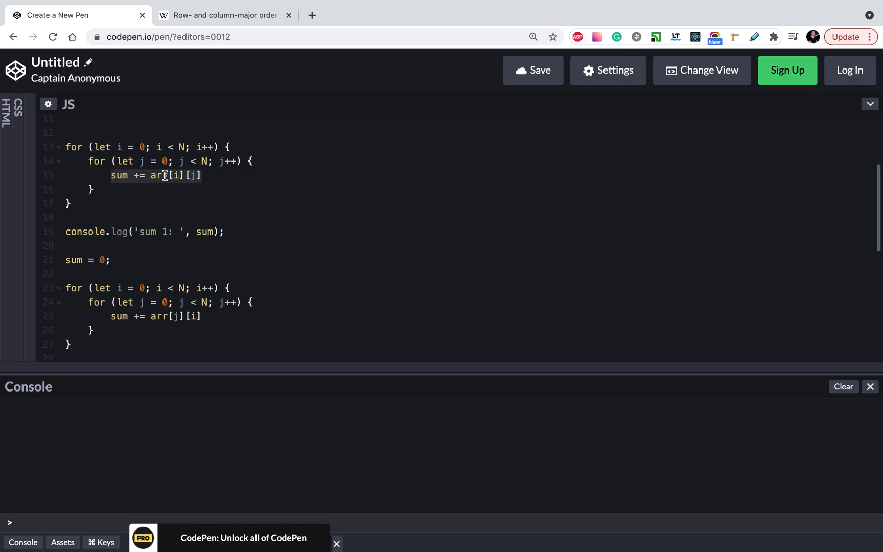
mouse_move(158, 176)
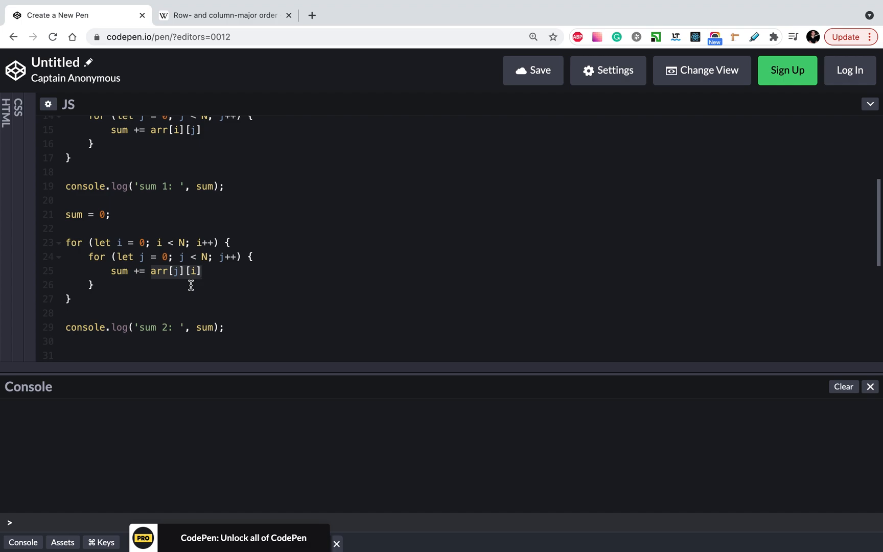
click(202, 271)
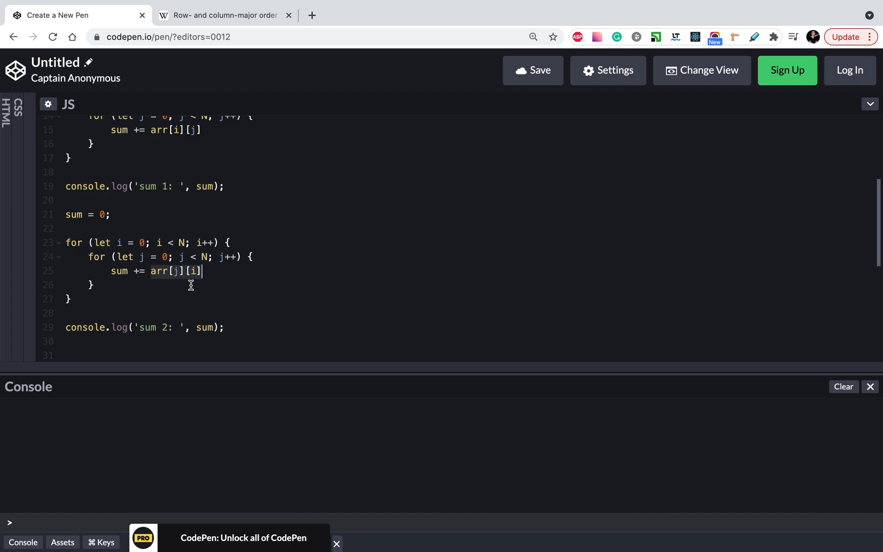
mouse_move(516, 156)
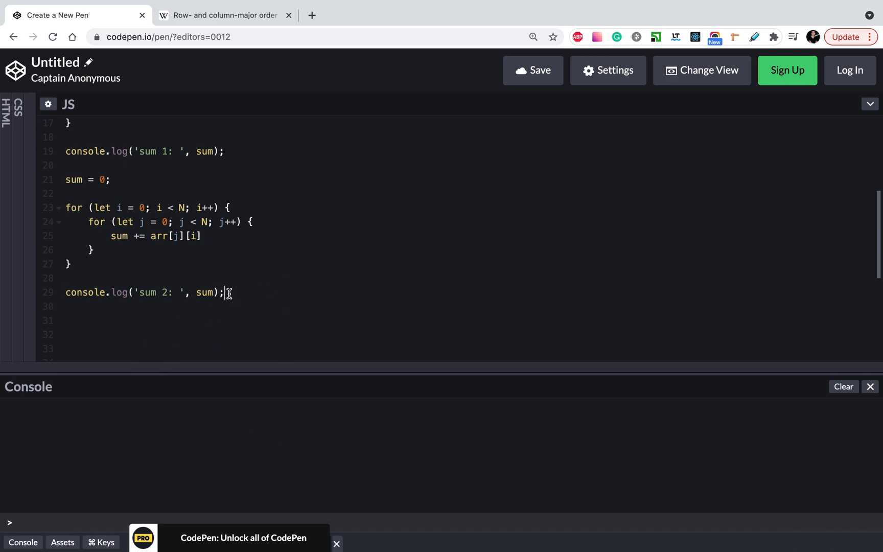
Make and undo a small edit on line 29 so both sums of 25000000 log again.
key(Backspace)
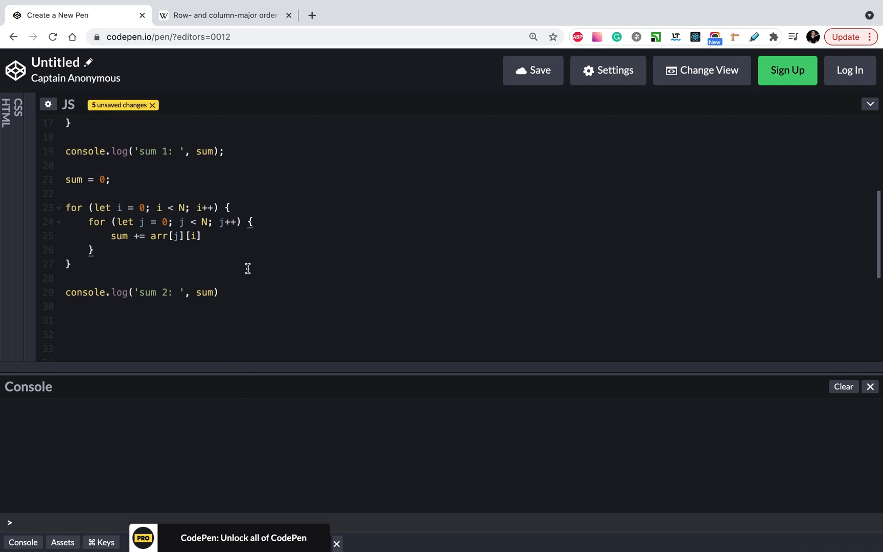
mouse_move(169, 292)
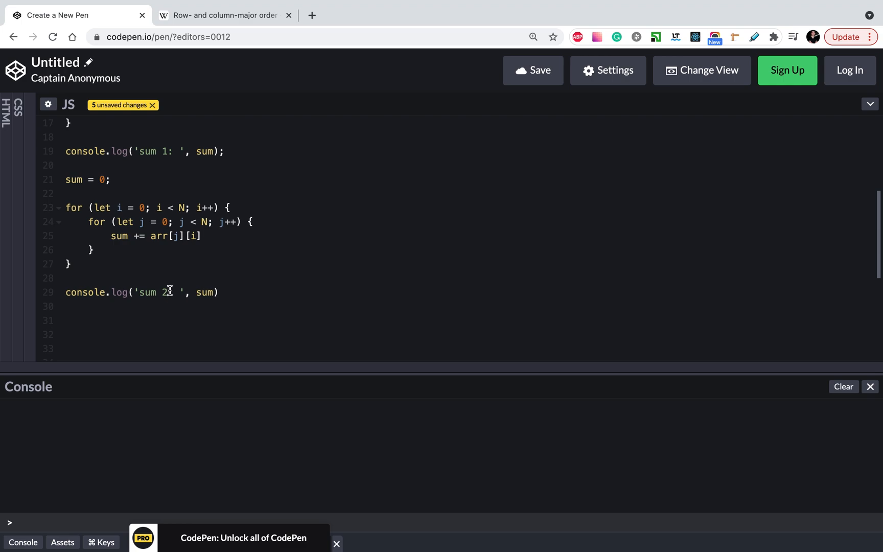
text(3)
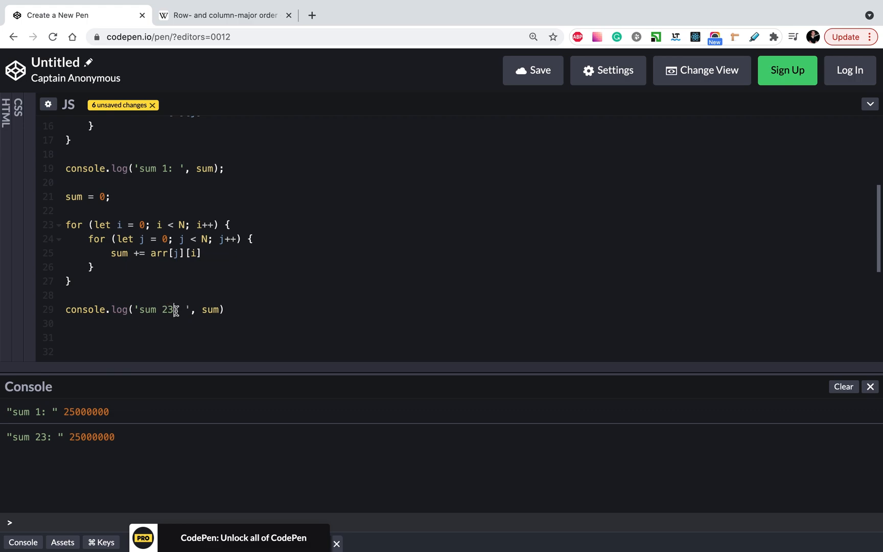
key(Backspace)
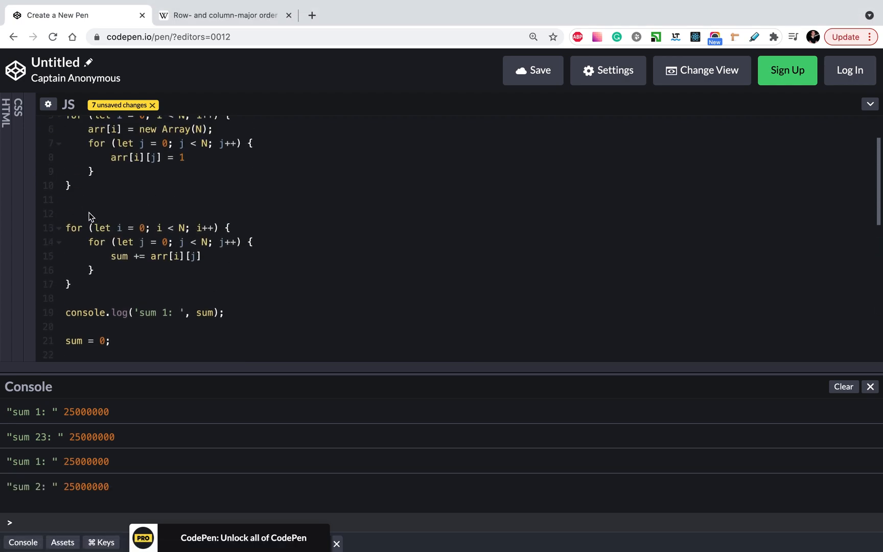
Time the first loop with performance.now() and log ' in: ', end - start.
text(const start = performance.now();)
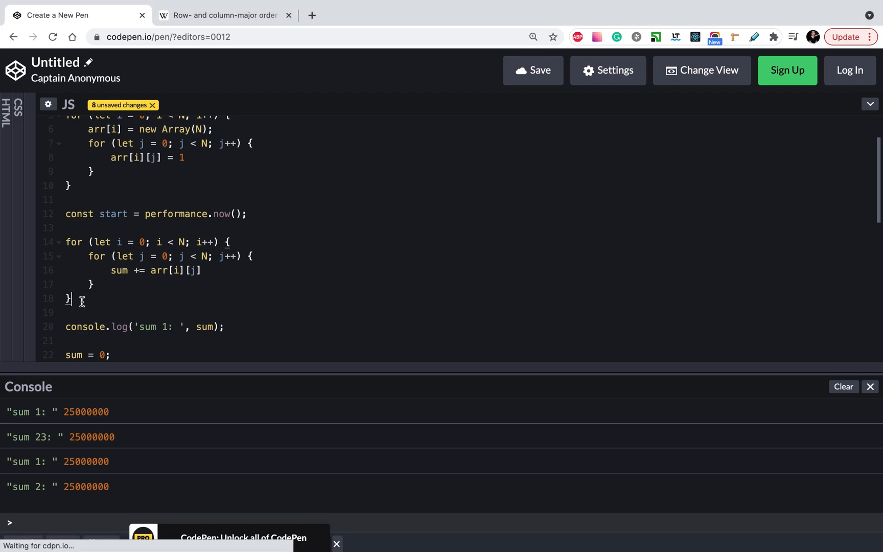
text(const end = performance.now();)
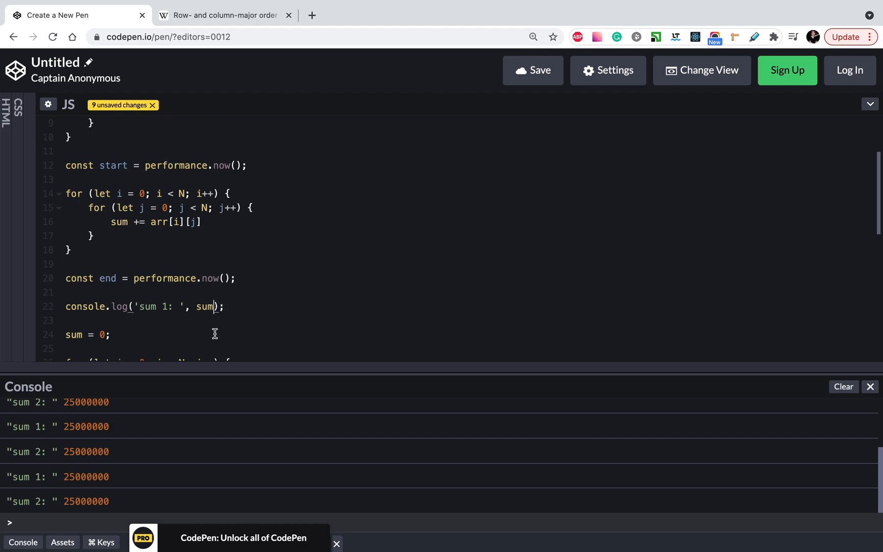
text(, ')
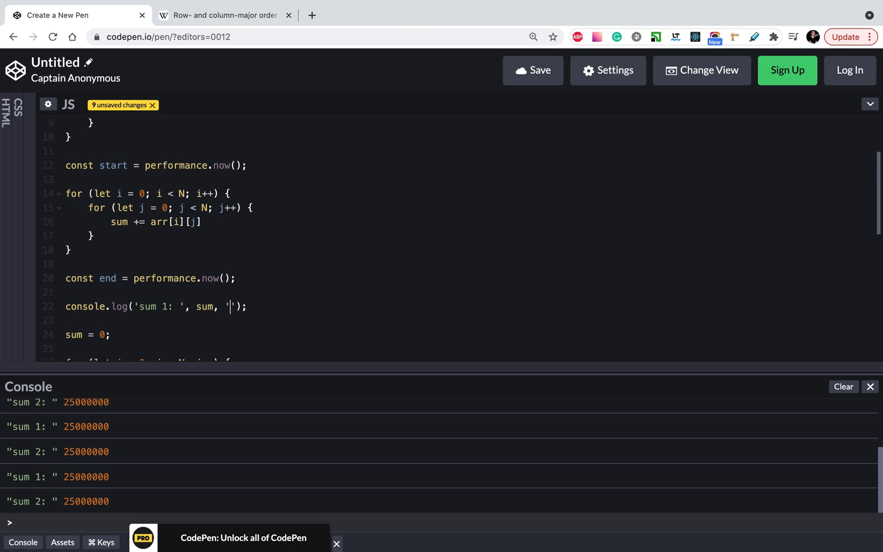
text(in:)
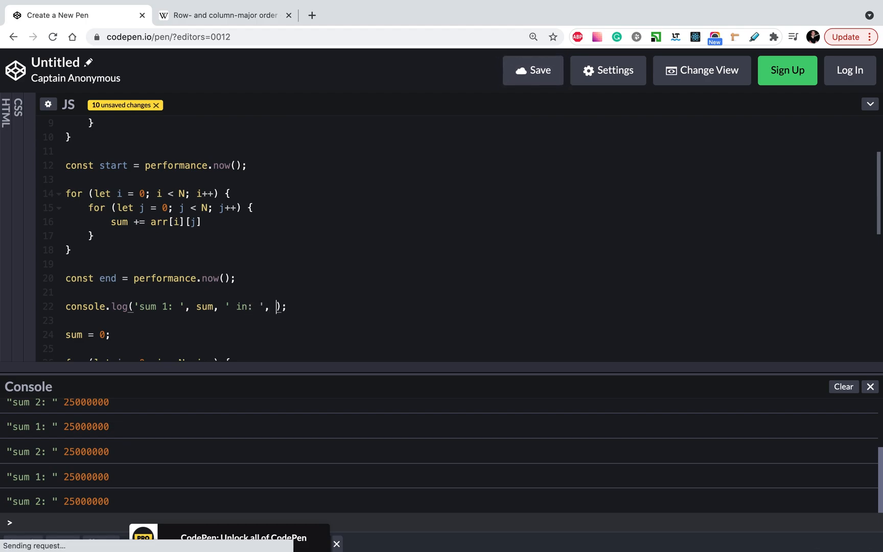
text(end -)
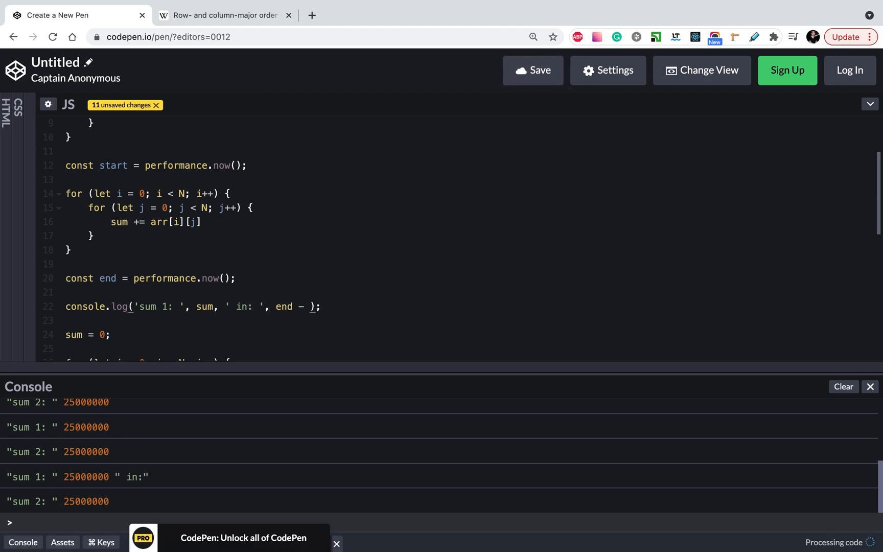
text(start)
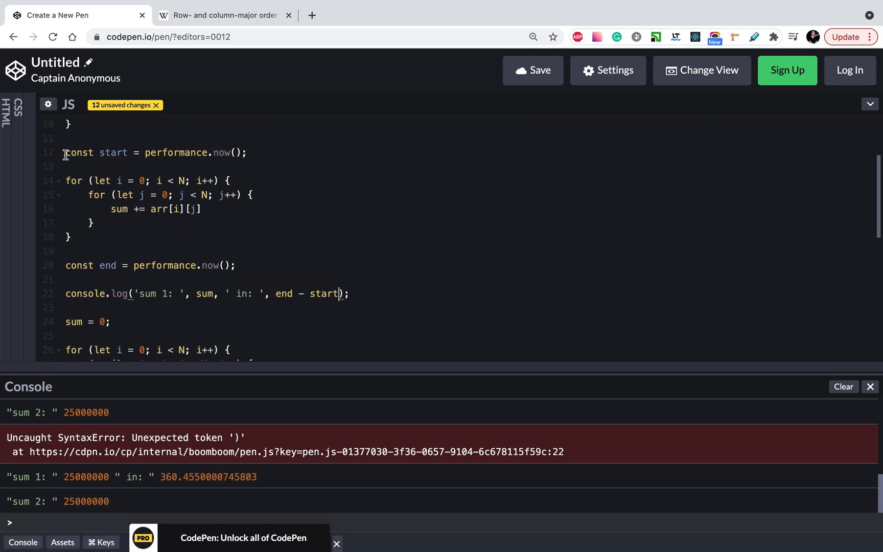
Wrap the column-major loop in start1/end1 timing and log end1 - start1 with sum 2.
scroll(down, 3)
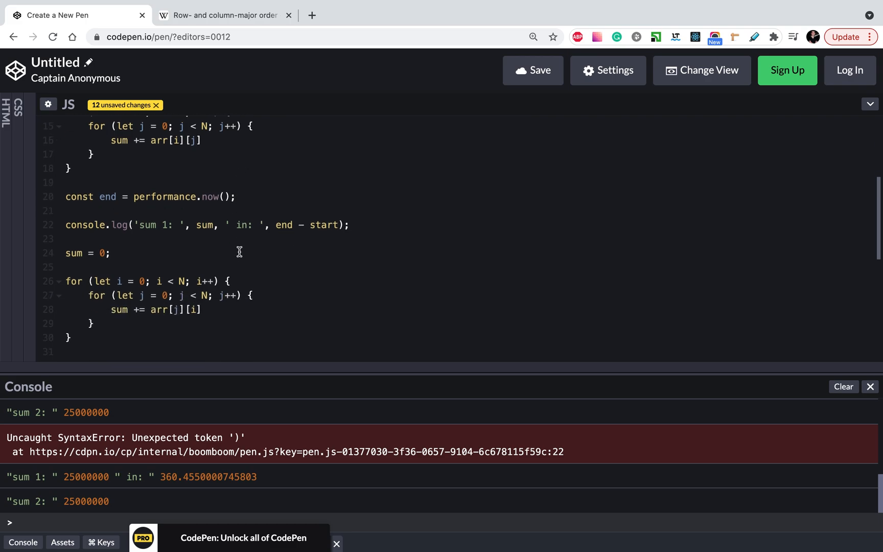
text(const start = performance.now();)
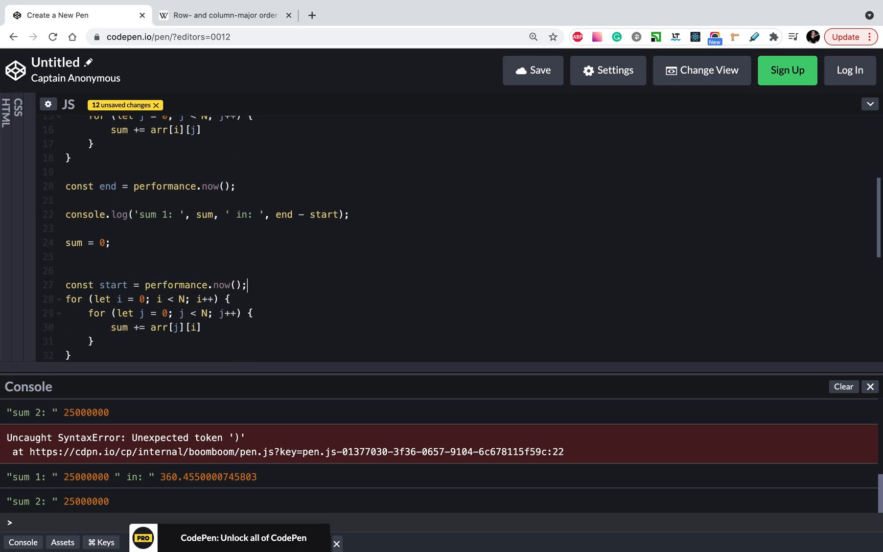
text(1)
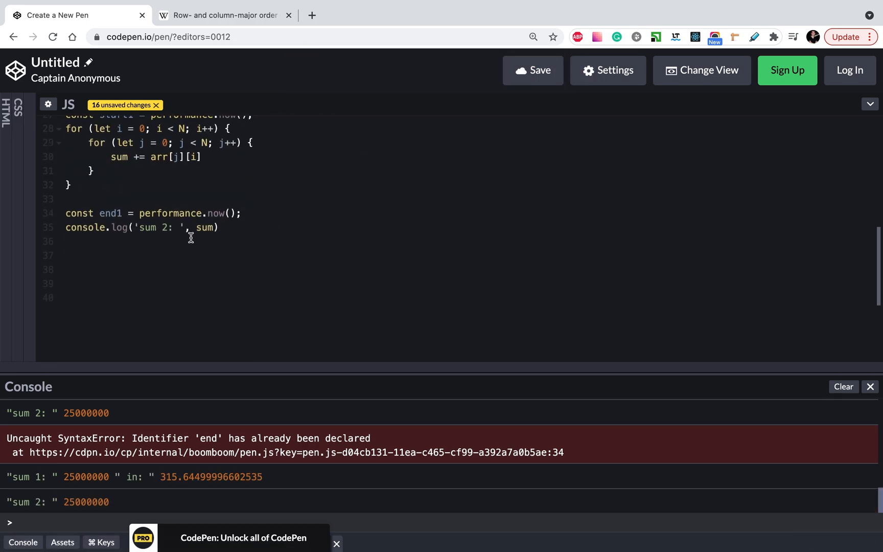
text(, ' in: ', end - start)
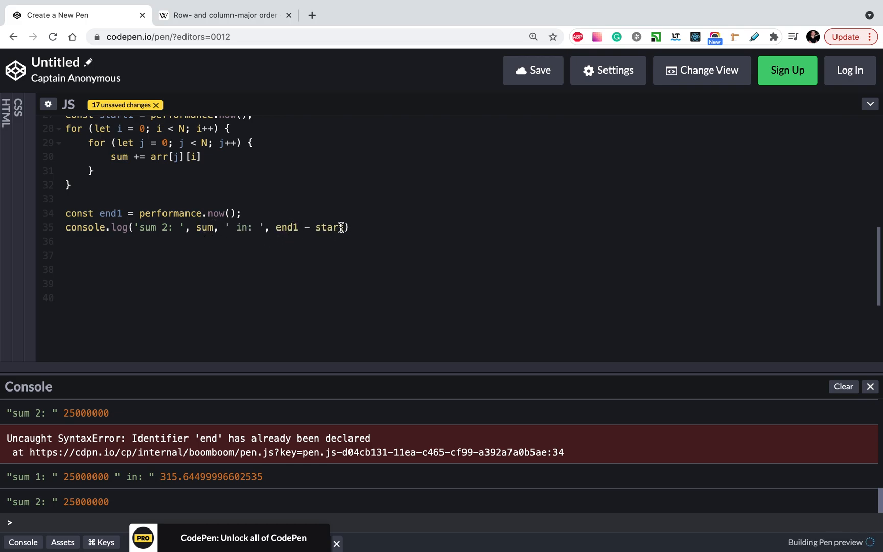
text(1)
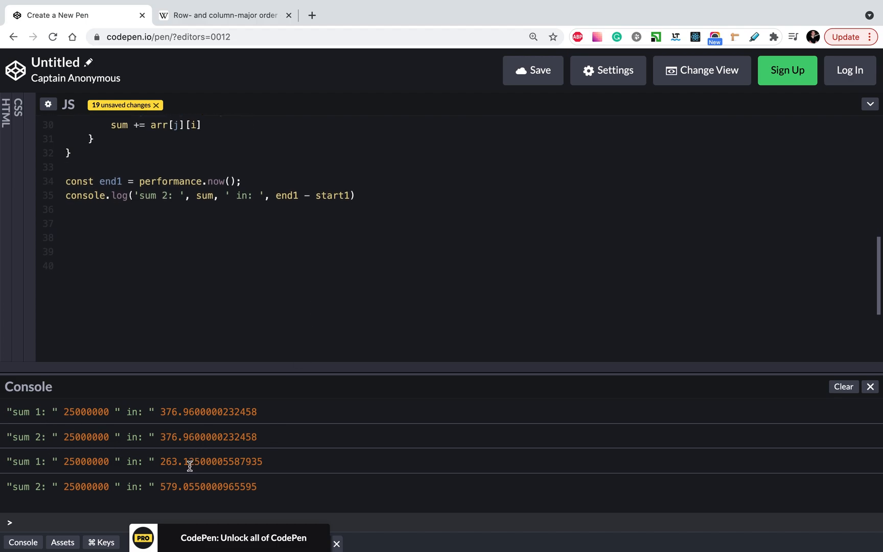
mouse_move(306, 203)
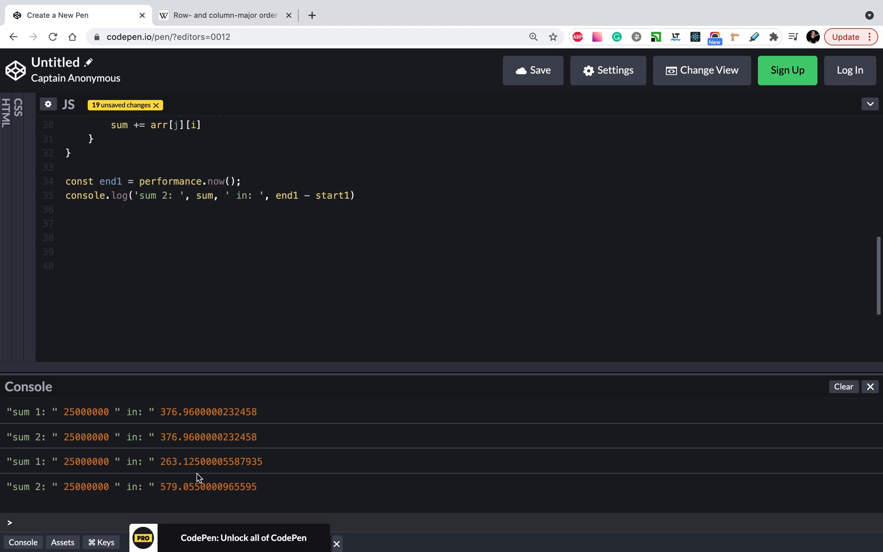
Compare the sum 1 and sum 2 timings (263 vs 579), then return to Wikipedia.
scroll(up, 3)
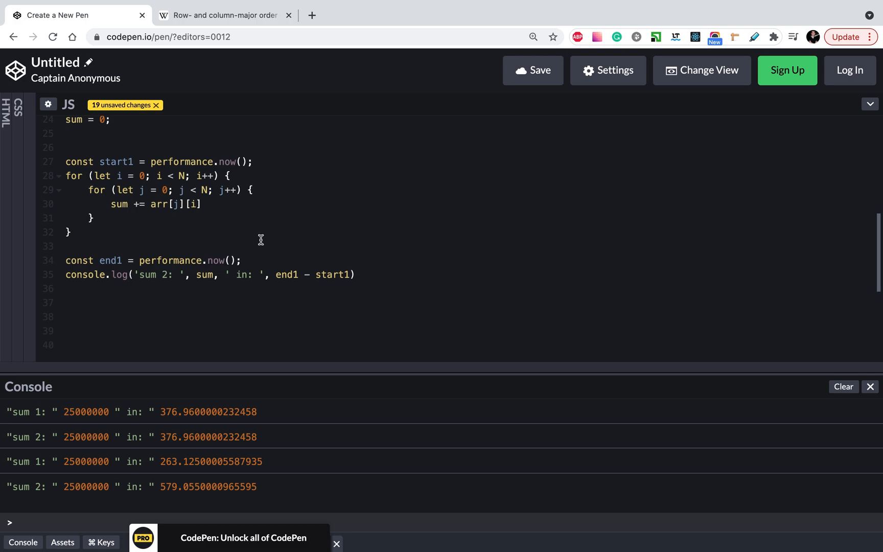
mouse_move(295, 195)
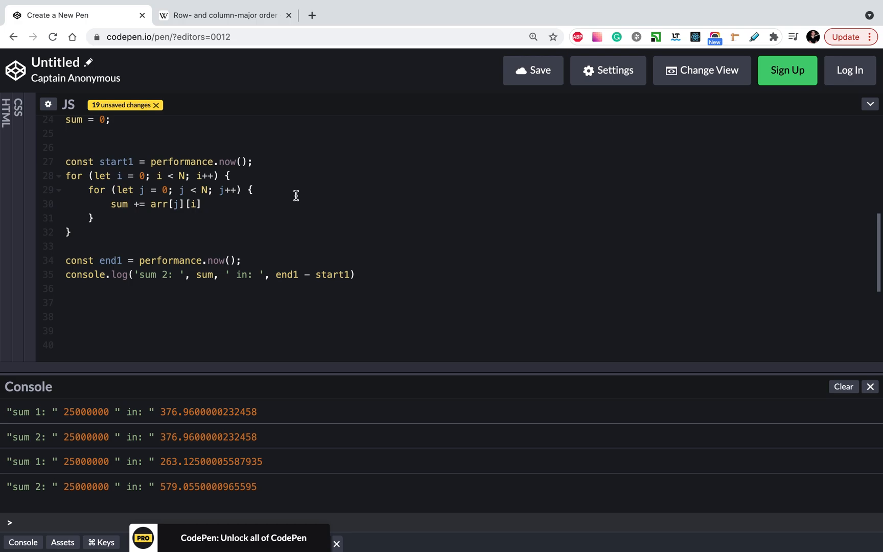
mouse_move(274, 284)
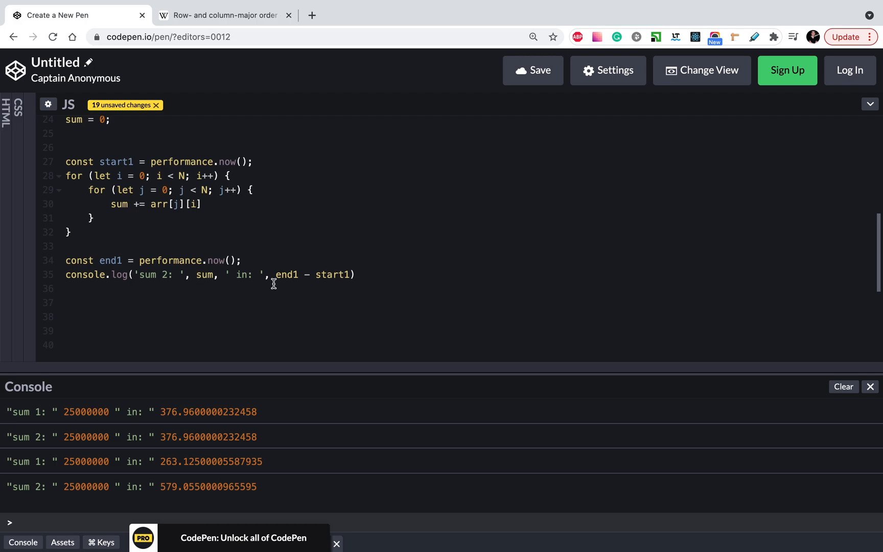
mouse_move(121, 189)
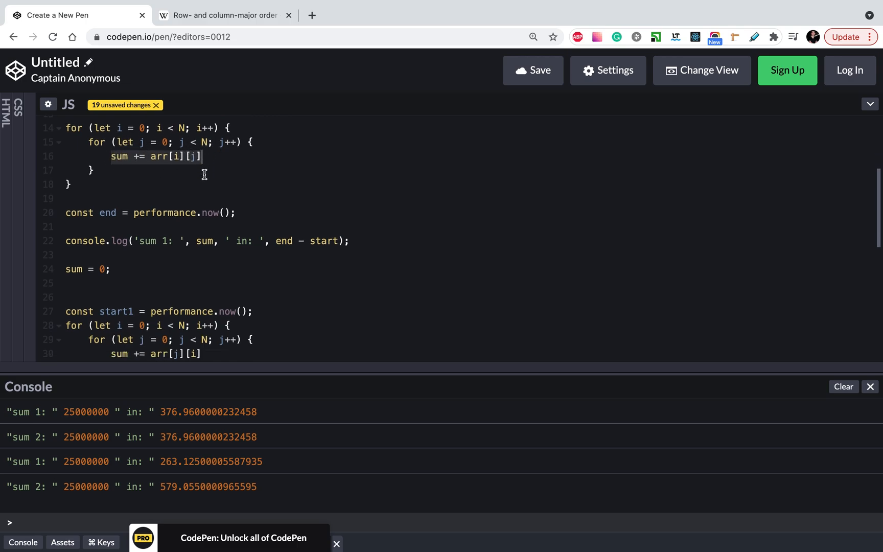
scroll(down, 3)
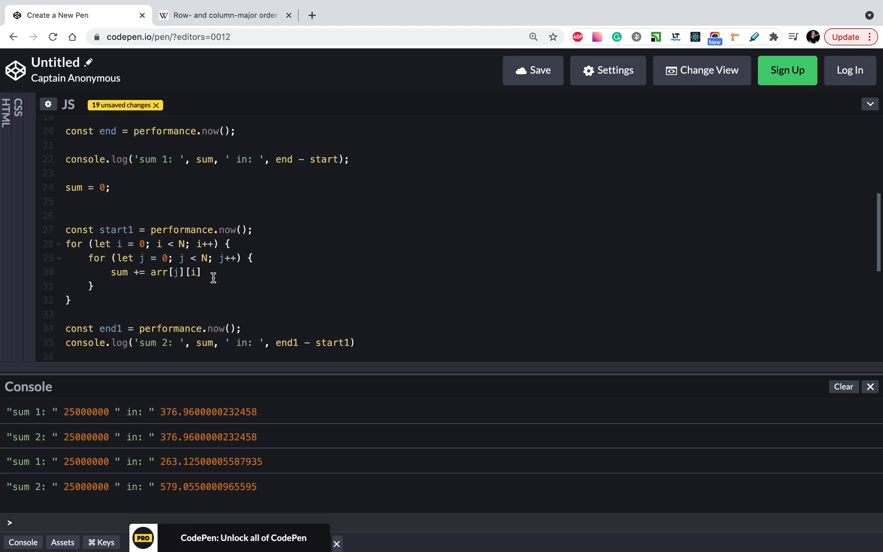
mouse_move(170, 258)
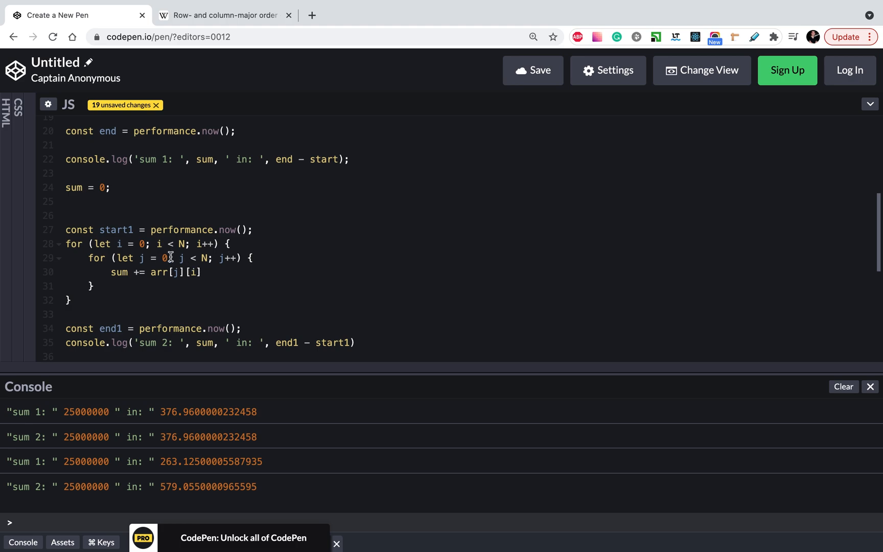
click(222, 15)
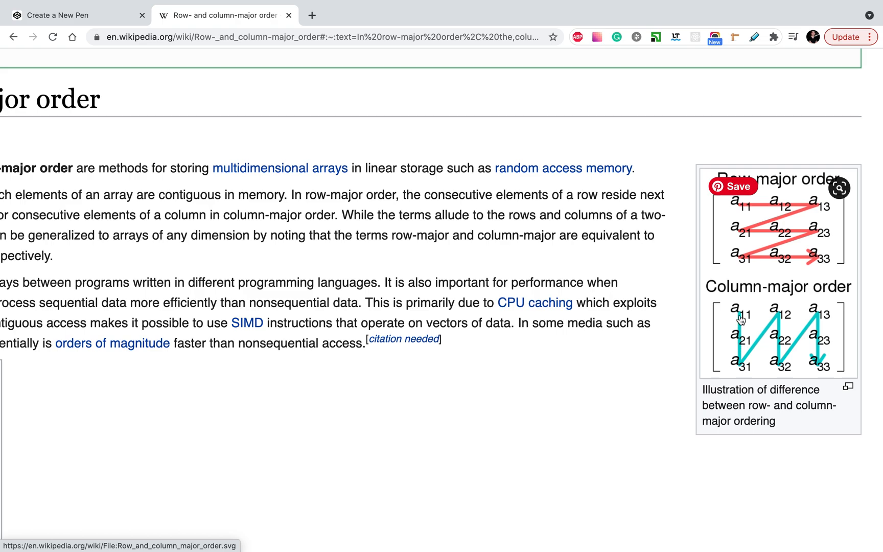
mouse_move(814, 346)
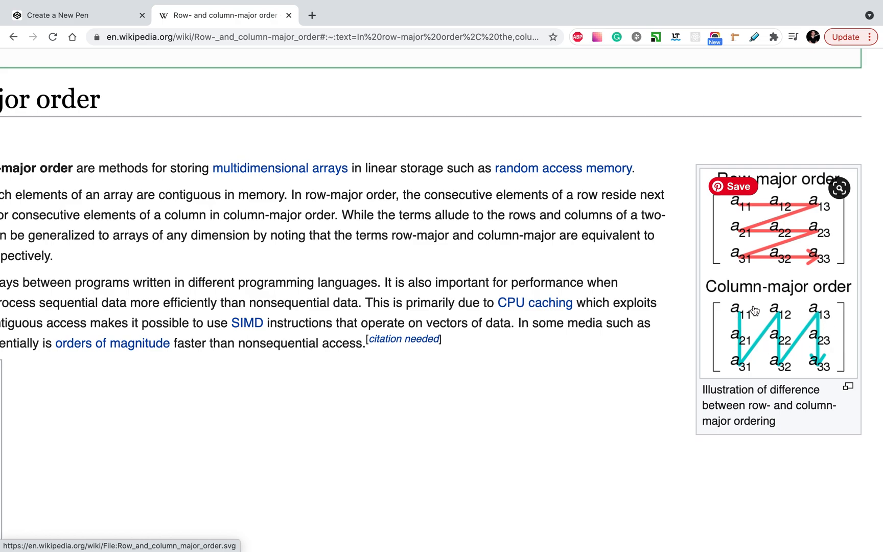
mouse_move(743, 335)
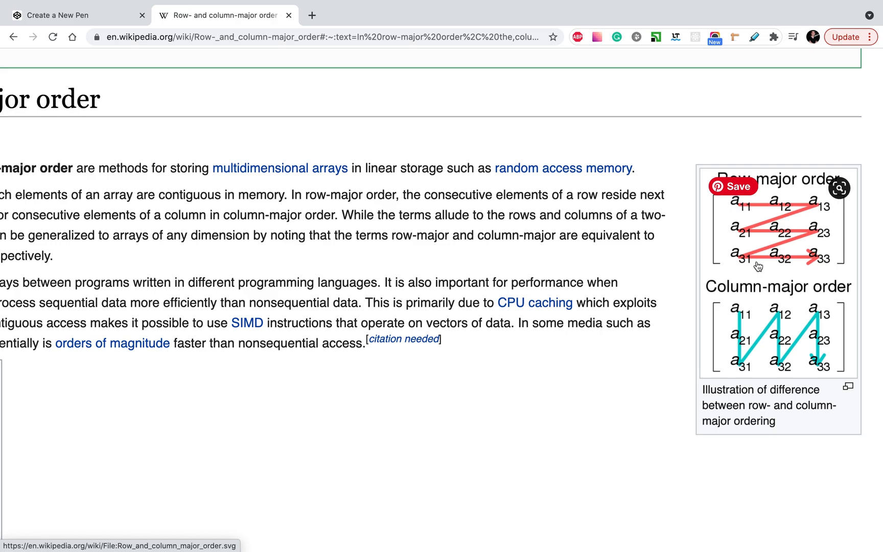
mouse_move(743, 206)
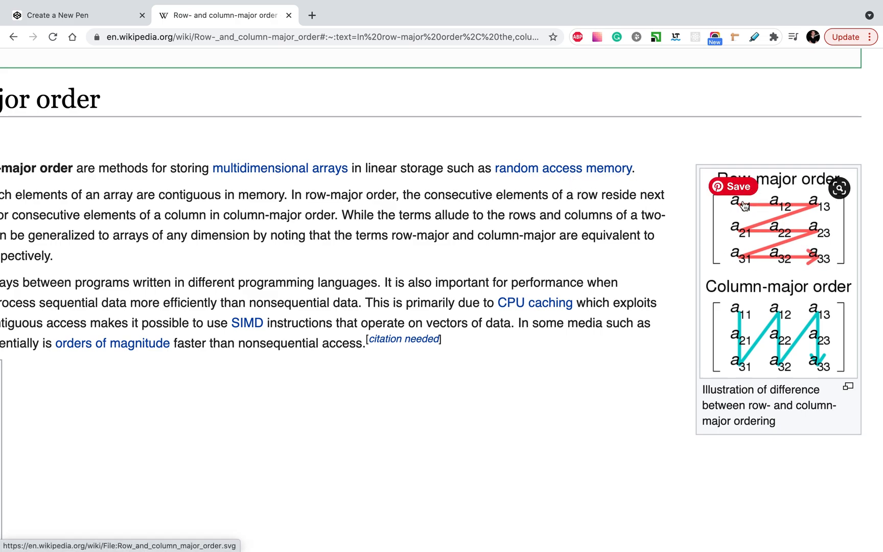
mouse_move(751, 299)
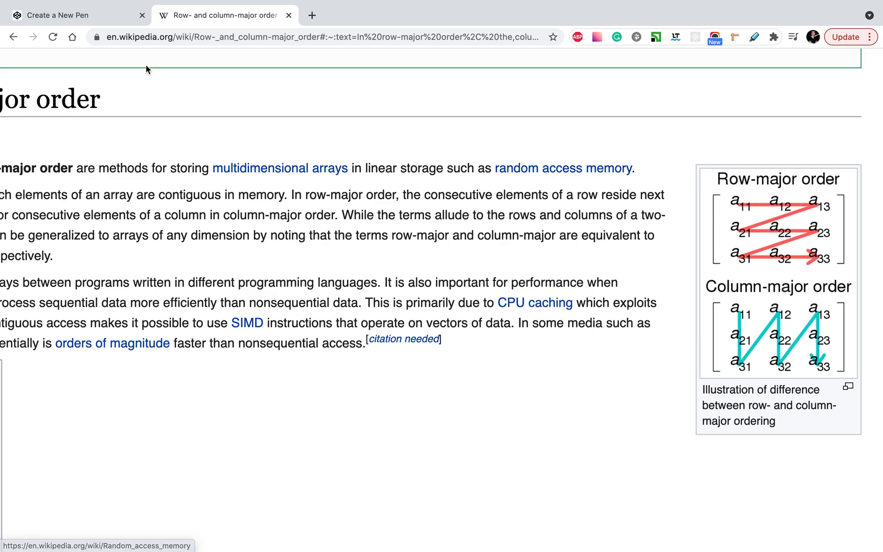
Switch back to the CodePen pen tab.
click(77, 16)
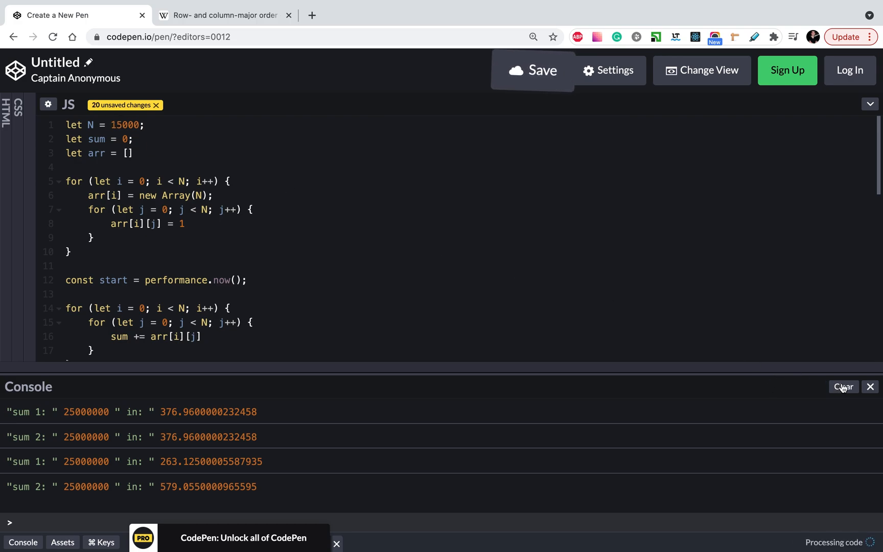
Clear the console and change the array size to let N = 10000.
click(844, 387)
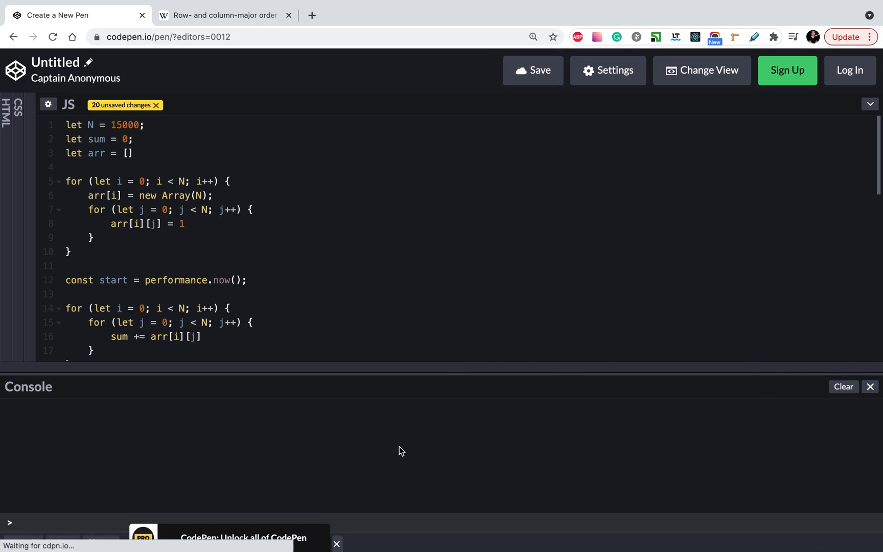
click(228, 308)
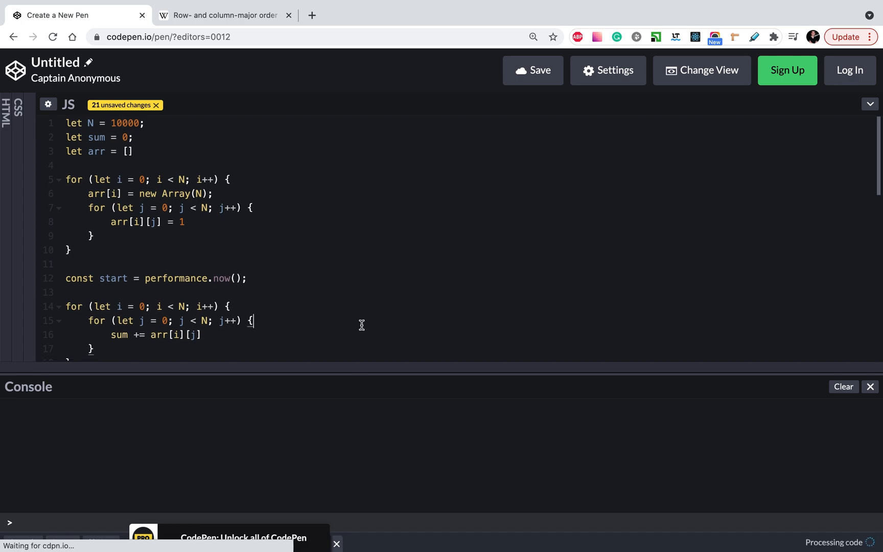
mouse_move(349, 408)
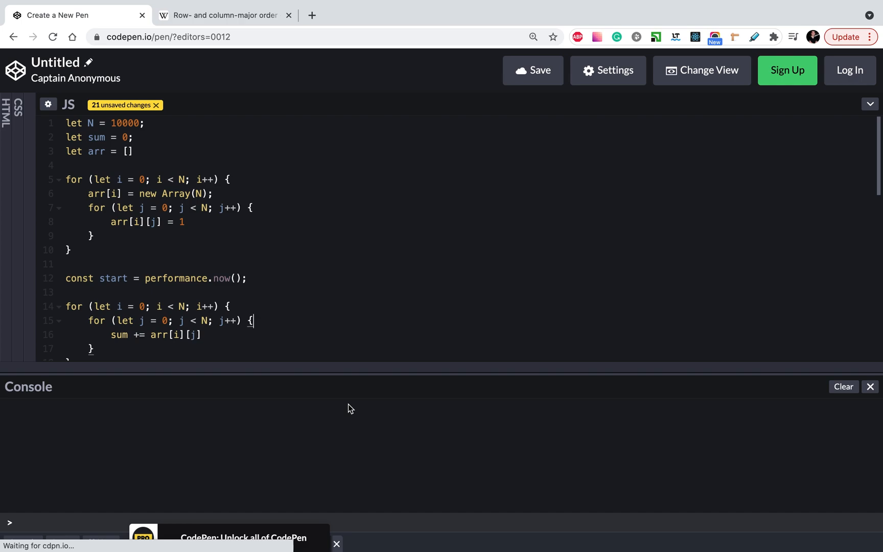
scroll(down, 3)
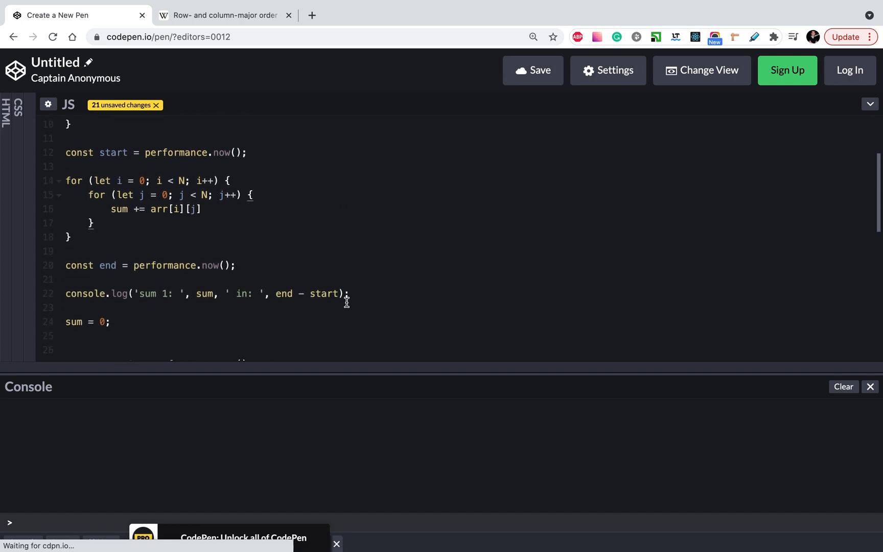
mouse_move(365, 281)
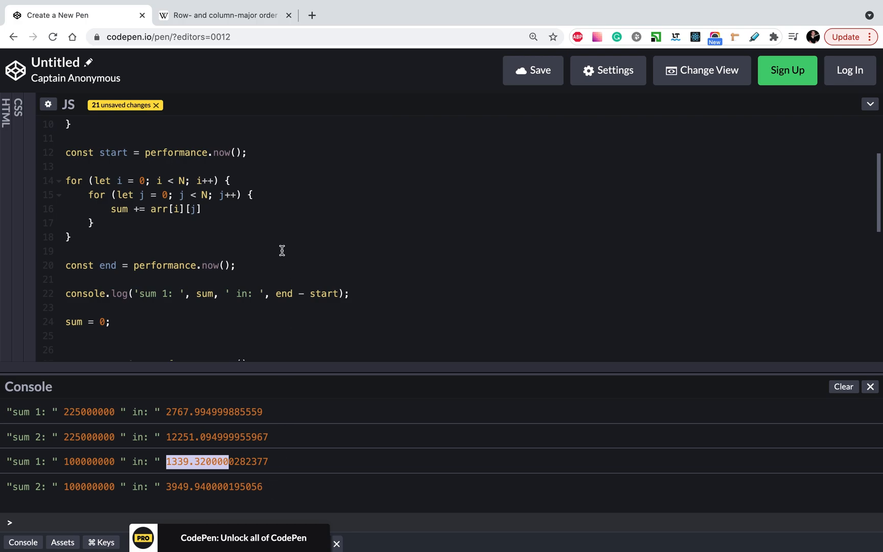
mouse_move(309, 303)
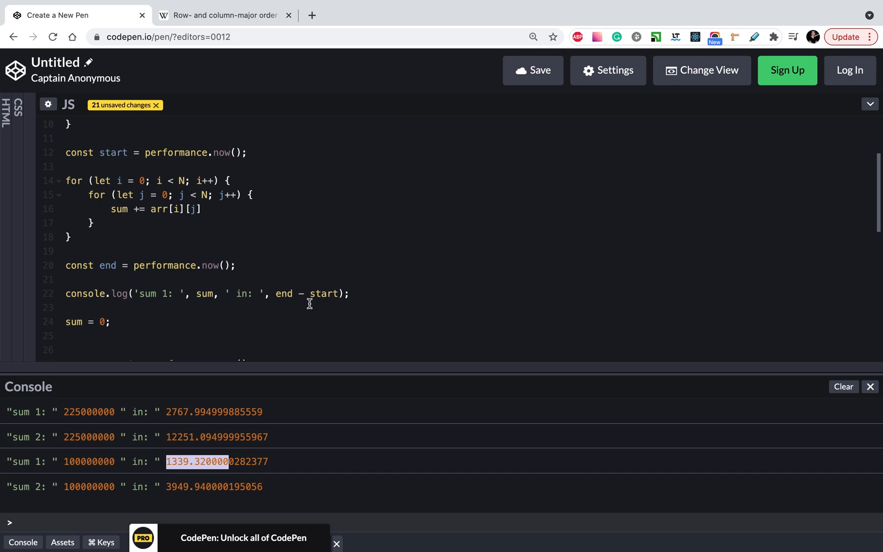